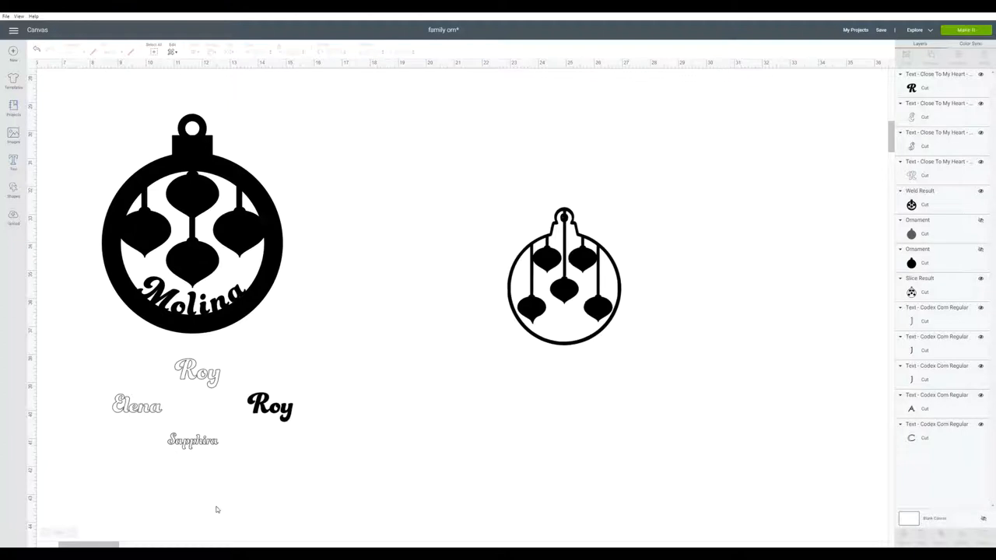
pyautogui.moveTo(381, 392)
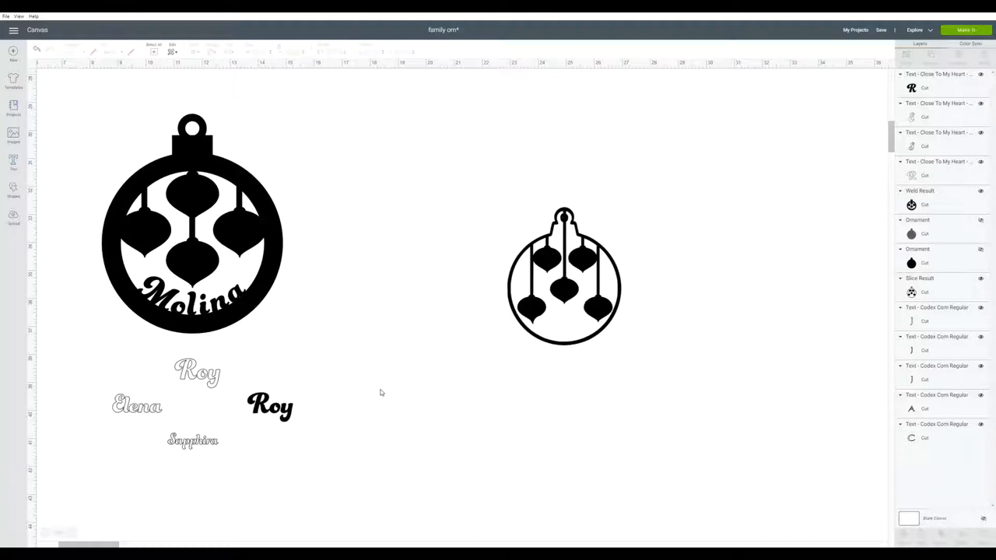
pyautogui.moveTo(202, 294)
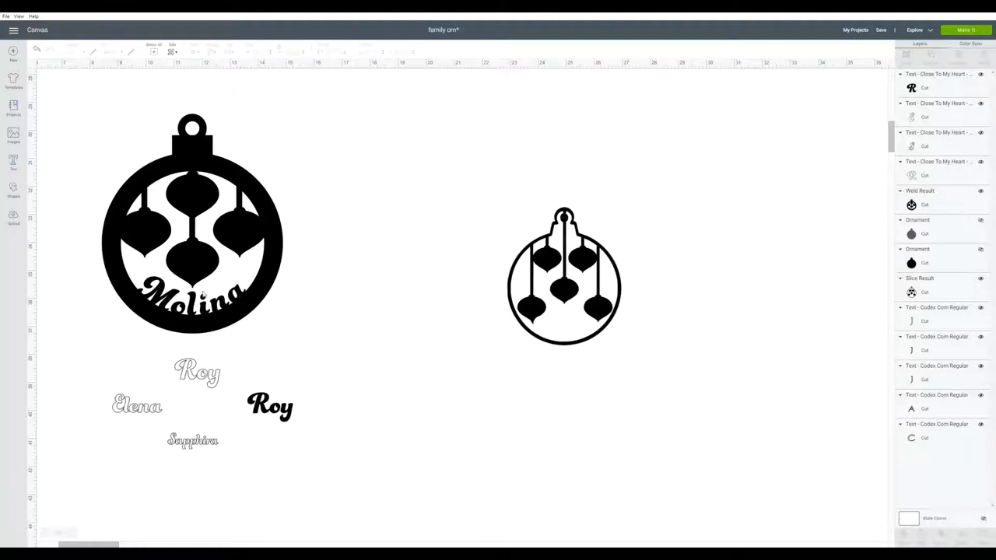
# Step: Grab the black Molina ornament (Weld Result) on the Cricut canvas to reposition it
pyautogui.click(192, 226)
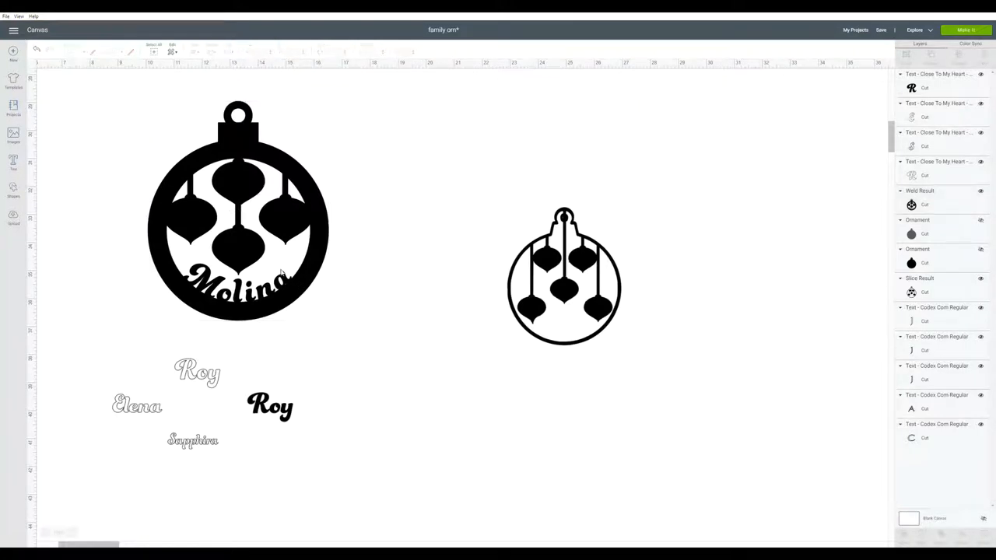
pyautogui.moveTo(311, 479)
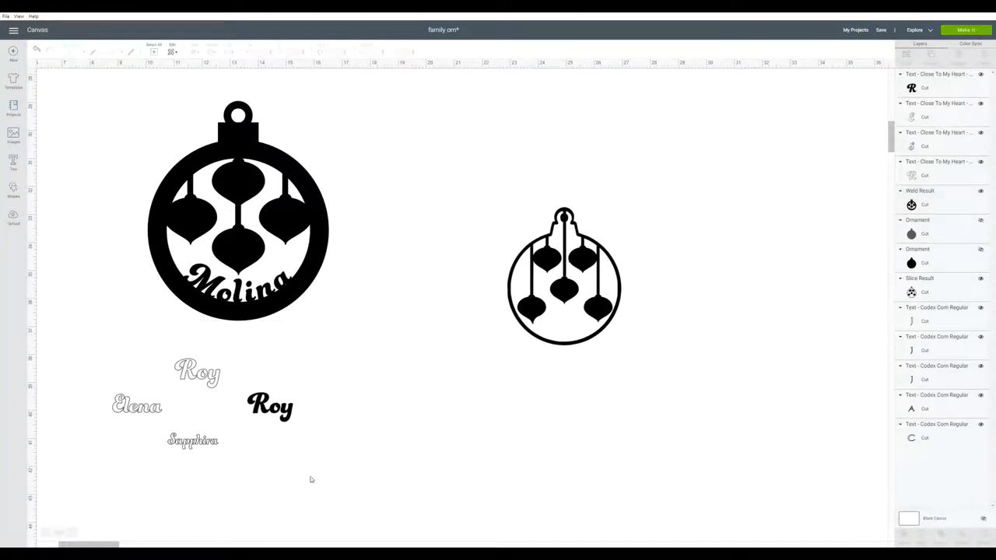
pyautogui.moveTo(228, 532)
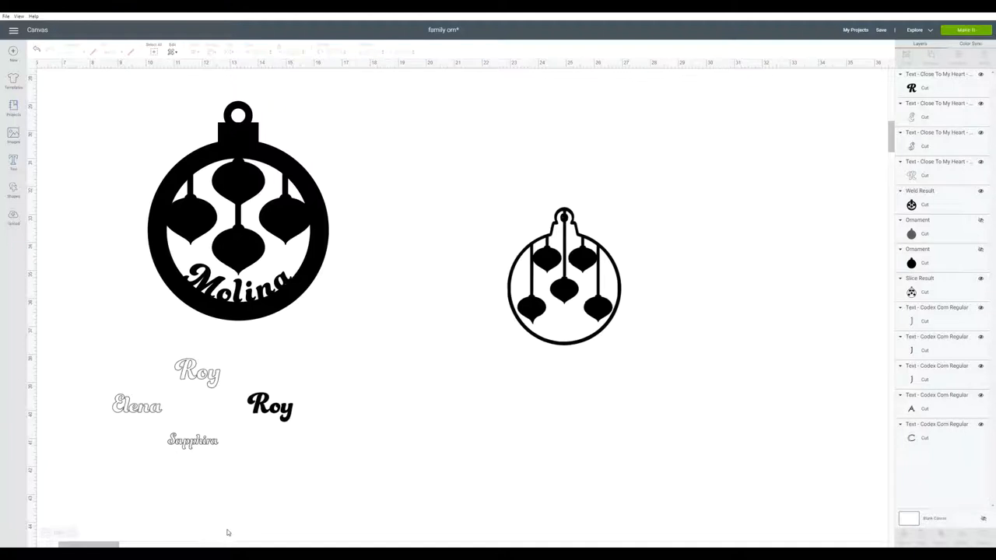
pyautogui.moveTo(347, 483)
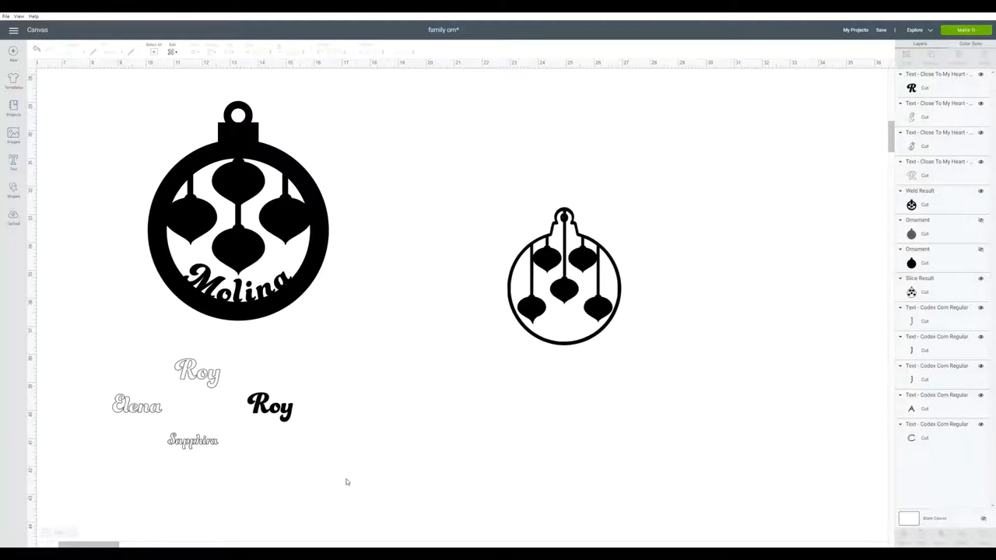
pyautogui.moveTo(330, 422)
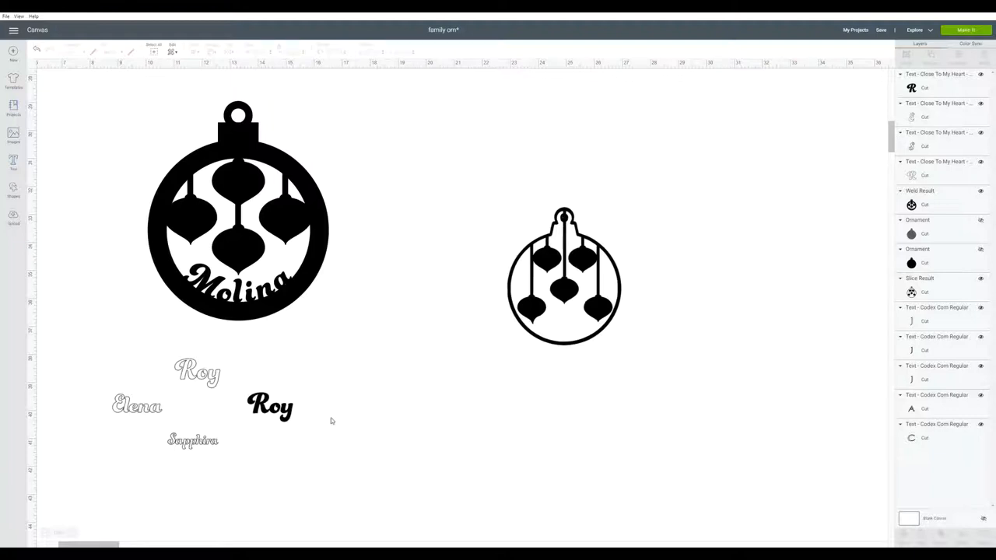
pyautogui.moveTo(390, 411)
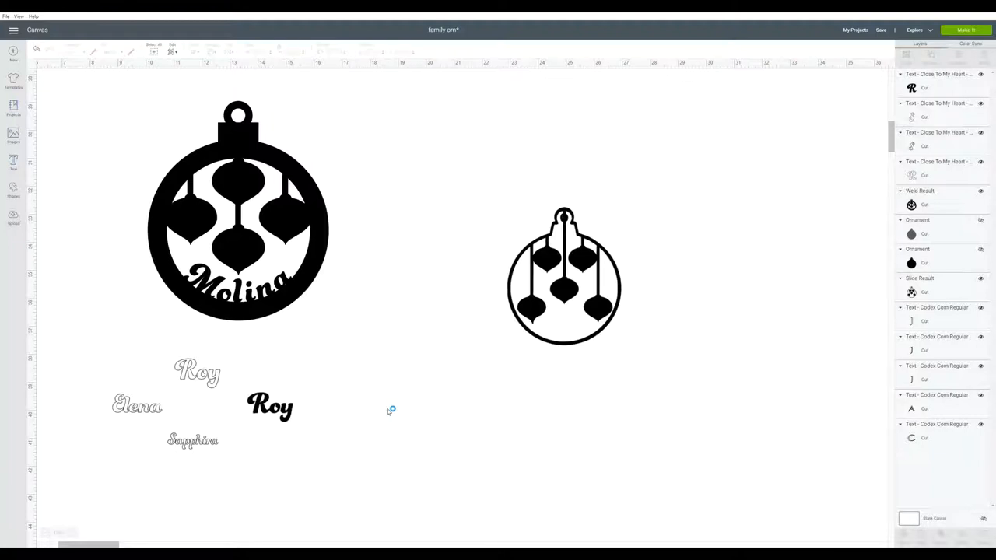
pyautogui.moveTo(389, 409)
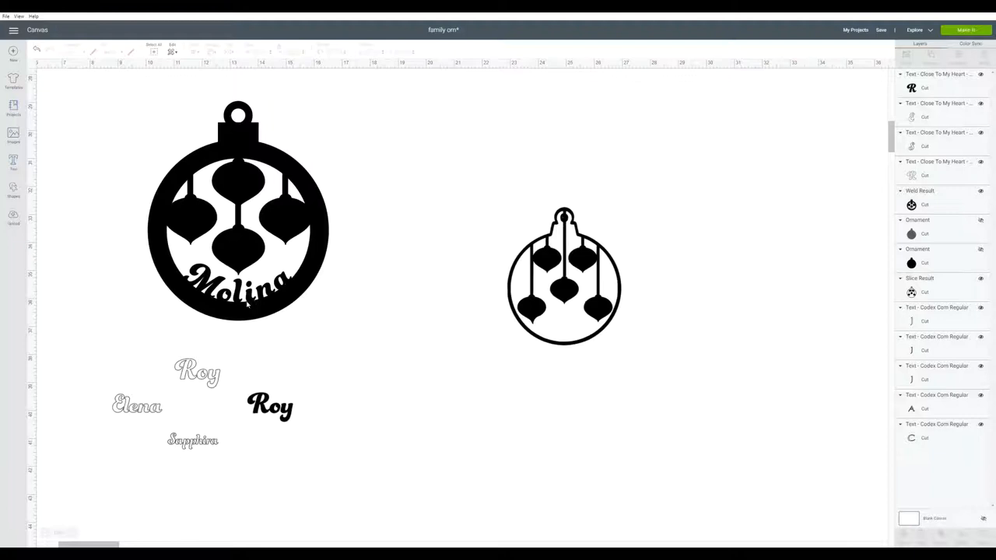
pyautogui.moveTo(271, 146)
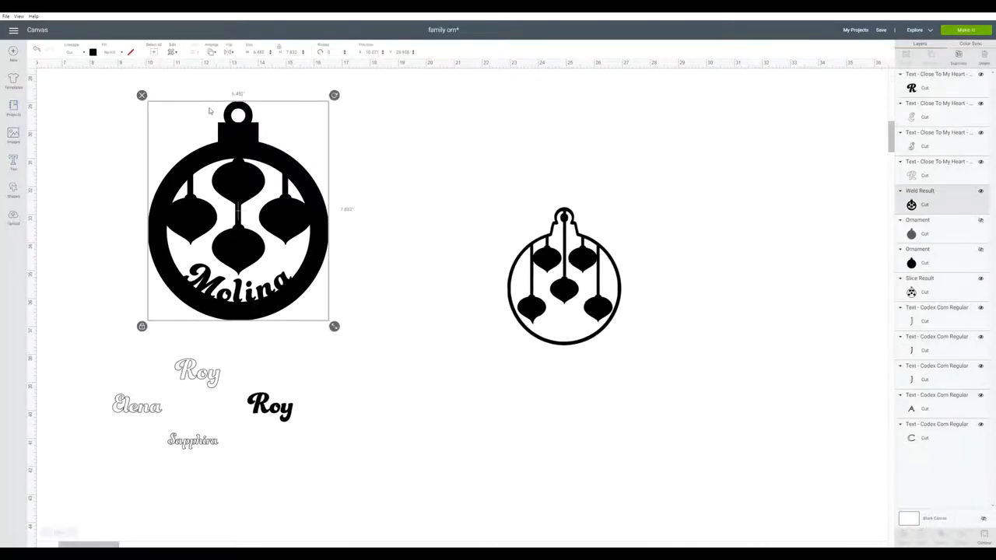
pyautogui.click(93, 52)
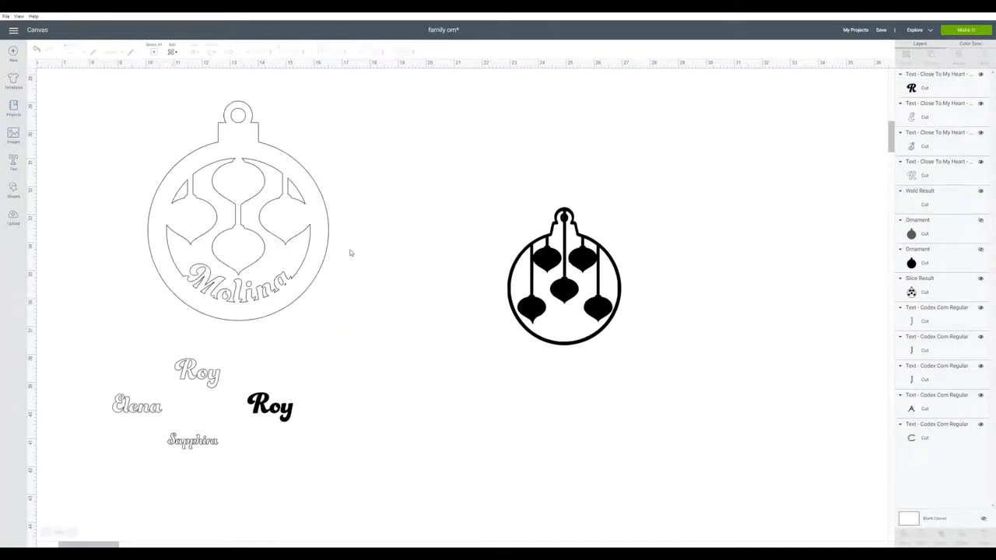
pyautogui.moveTo(184, 158)
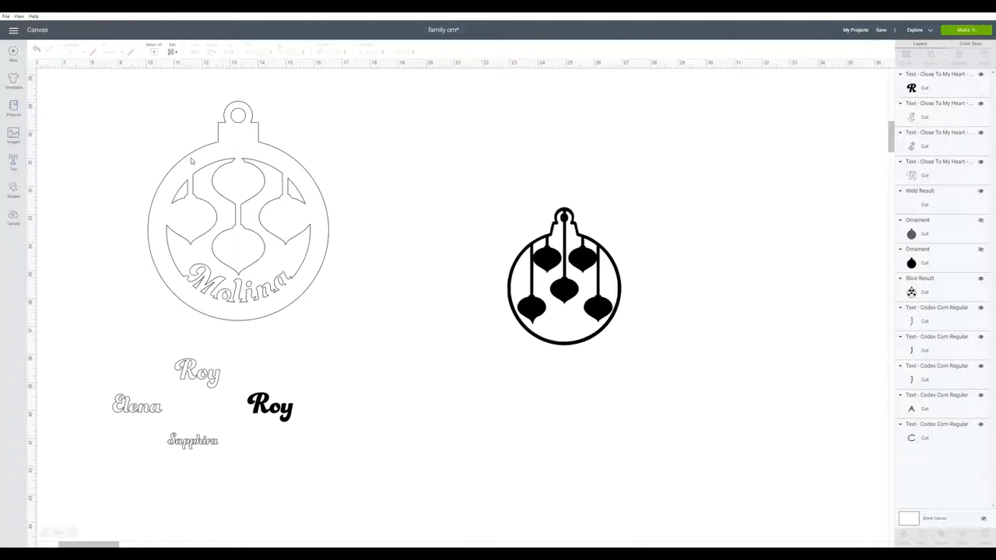
pyautogui.moveTo(190, 180)
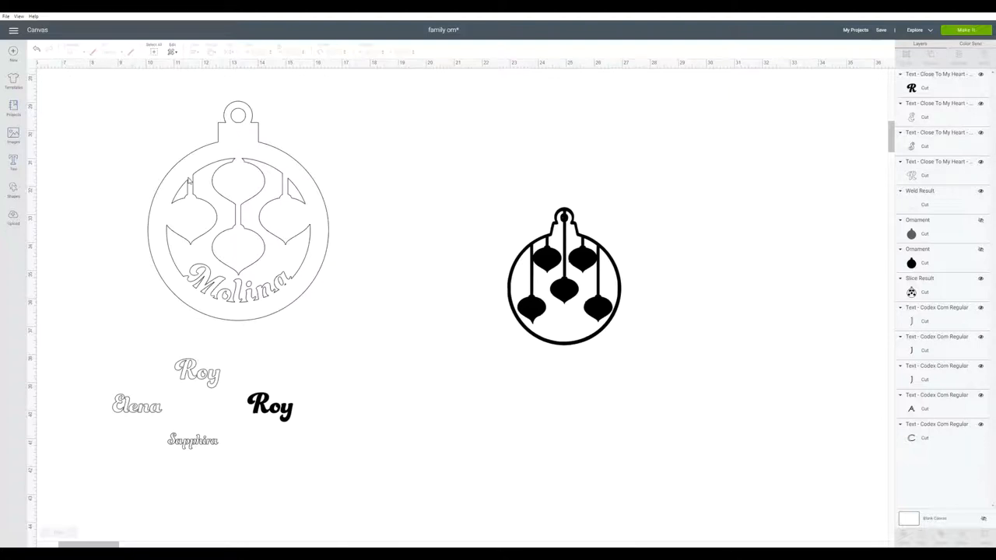
pyautogui.moveTo(164, 183)
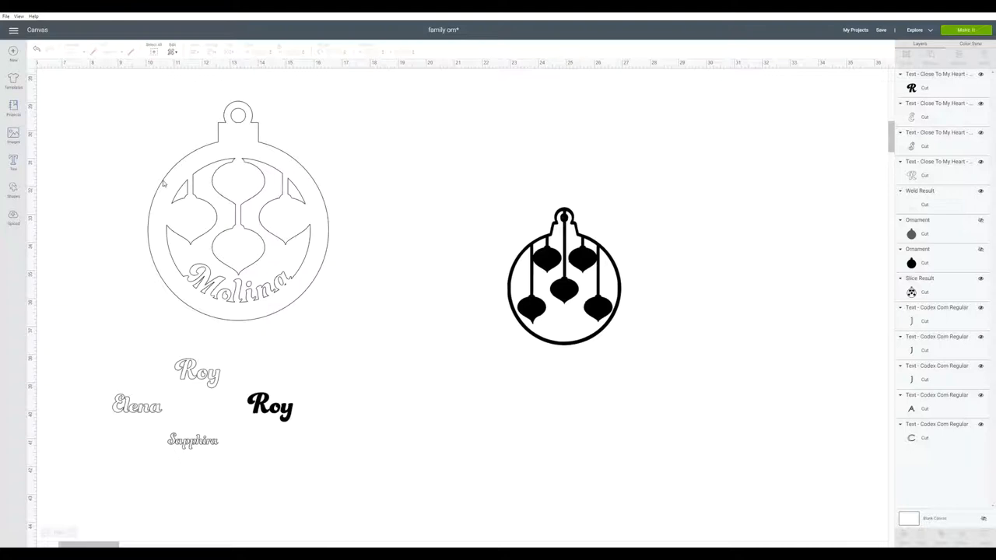
pyautogui.click(237, 214)
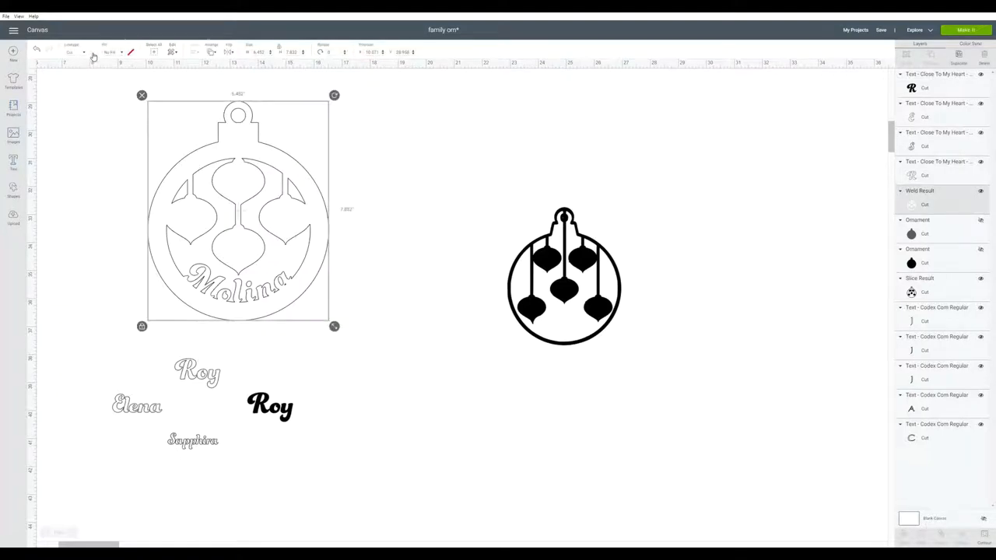
pyautogui.click(93, 52)
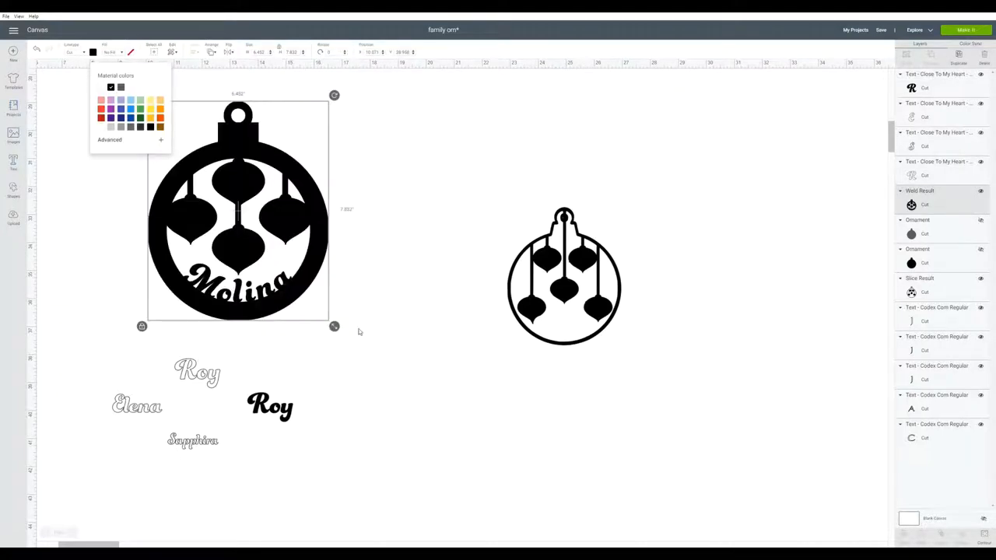
pyautogui.moveTo(317, 378)
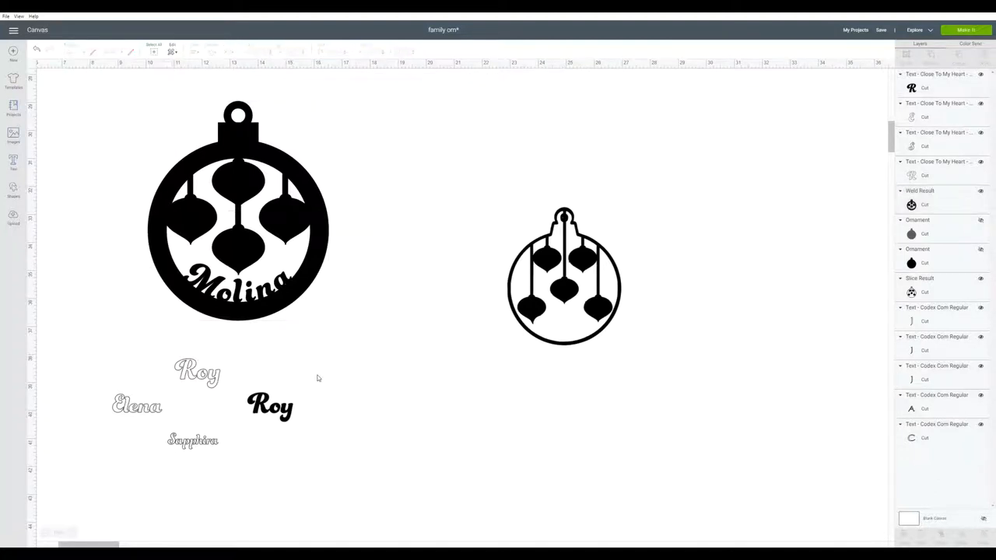
pyautogui.moveTo(201, 378)
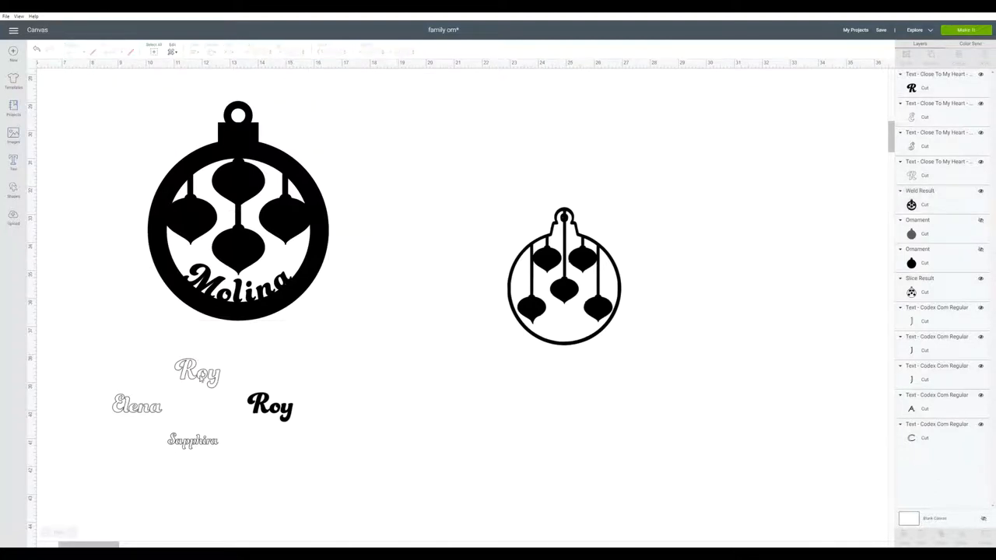
# Step: Select the outlined Roy name and drag it slightly down and right
pyautogui.click(197, 372)
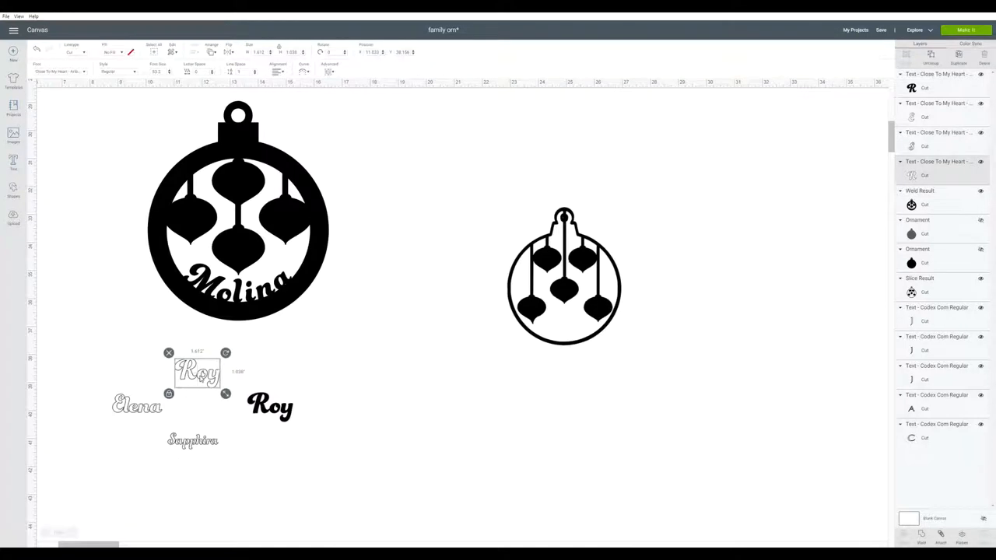
pyautogui.moveTo(197, 372); pyautogui.dragTo(237, 187)
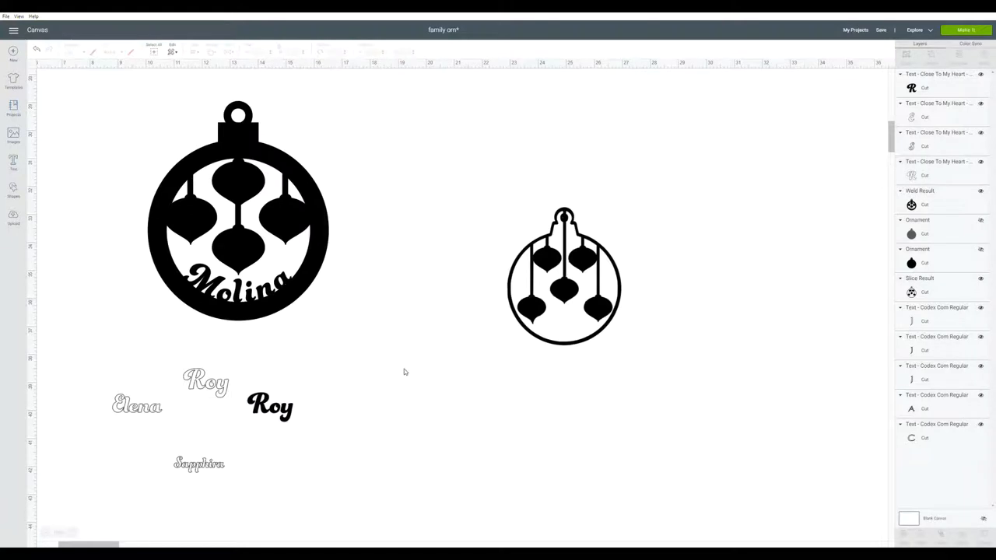
pyautogui.moveTo(261, 112)
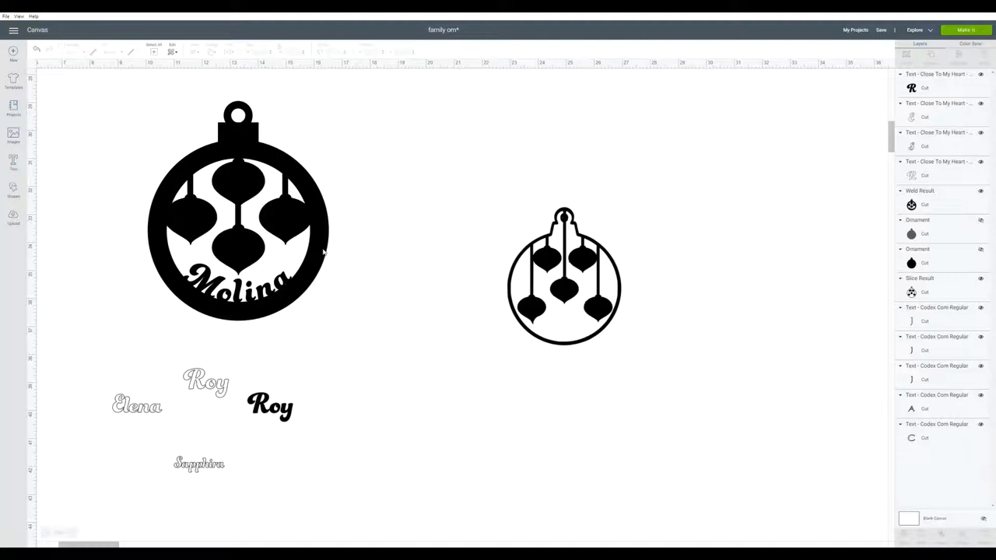
pyautogui.moveTo(290, 315)
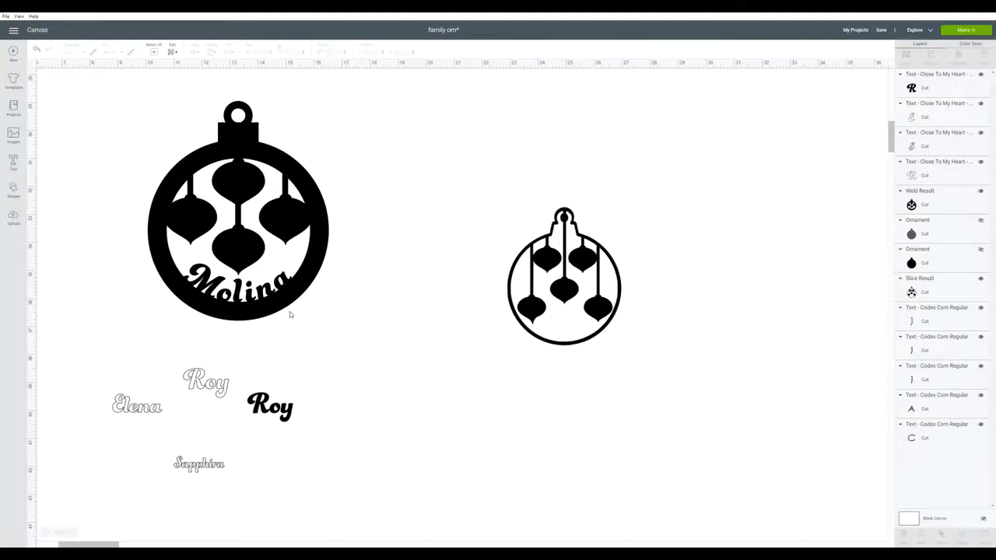
pyautogui.moveTo(457, 410)
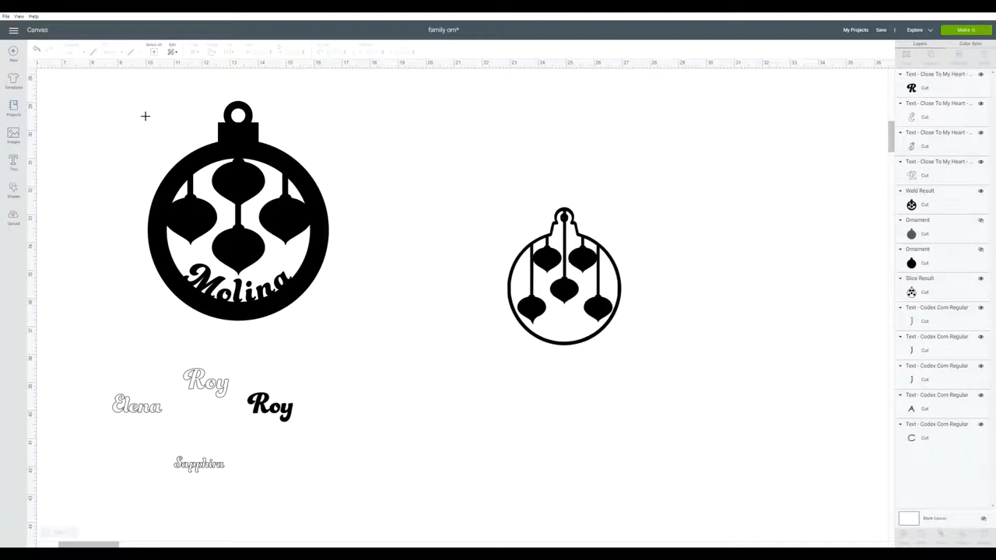
pyautogui.moveTo(132, 110)
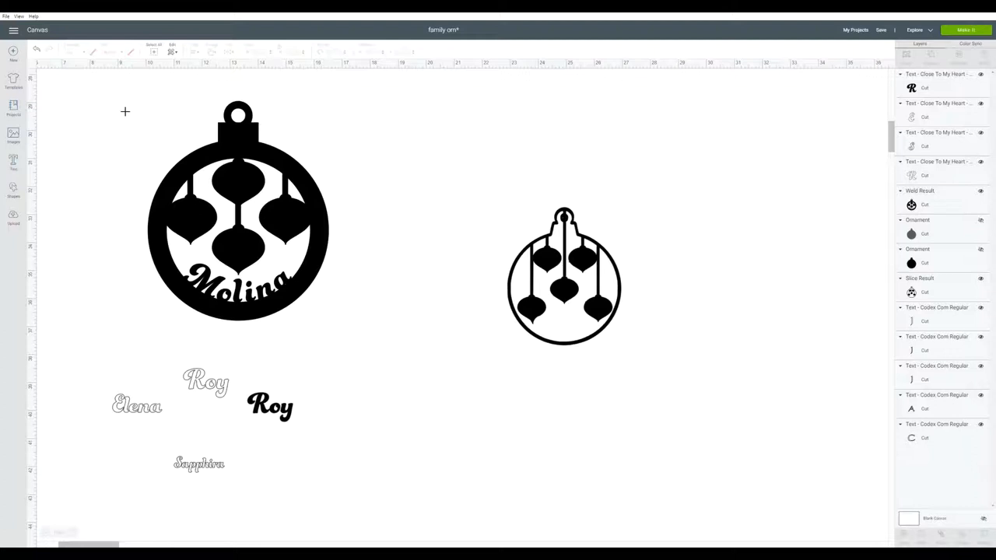
pyautogui.moveTo(309, 137)
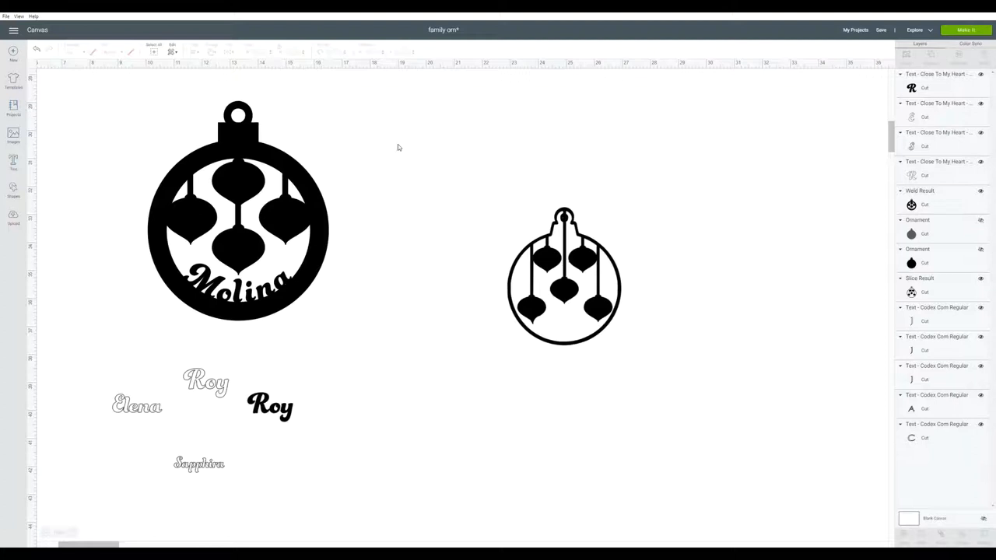
pyautogui.moveTo(118, 96)
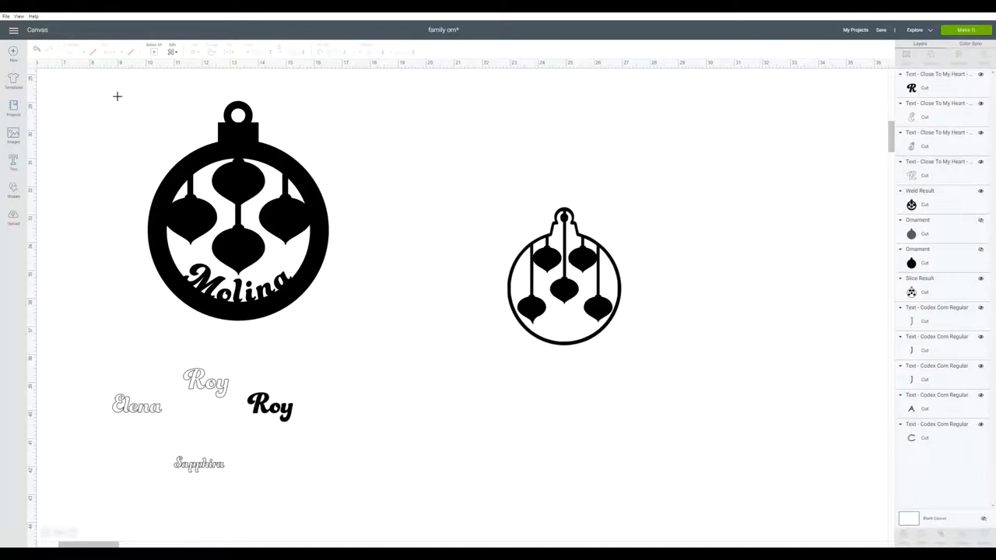
pyautogui.moveTo(366, 256)
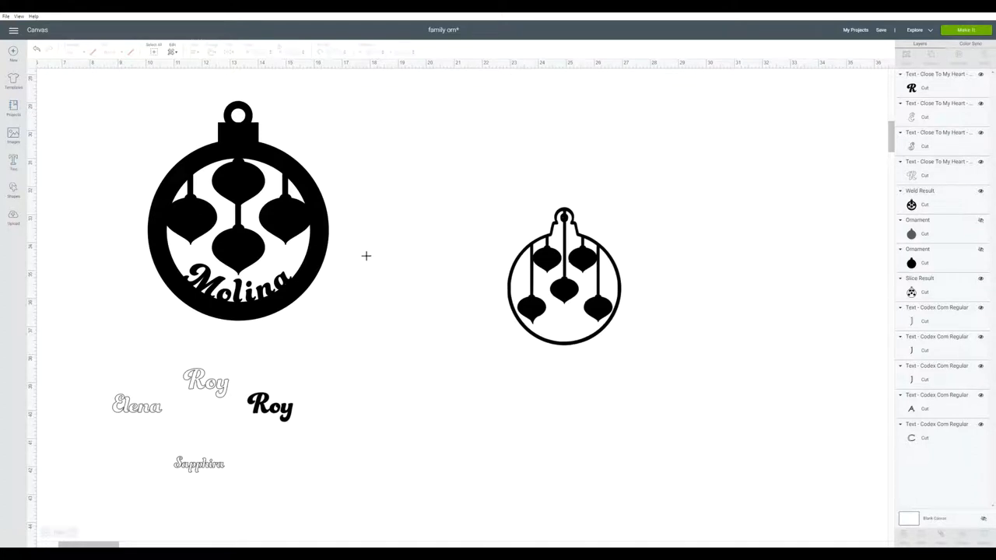
pyautogui.moveTo(379, 343)
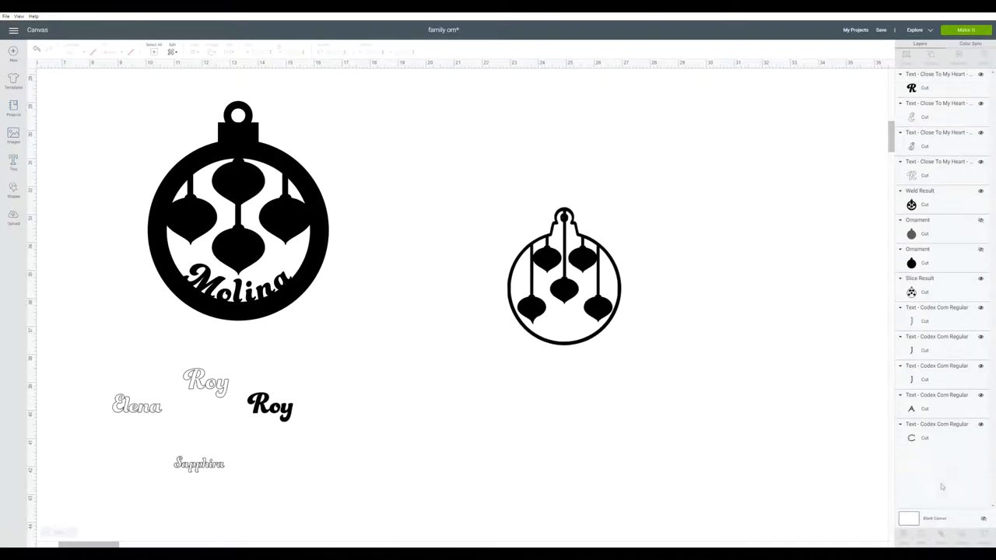
pyautogui.moveTo(696, 494)
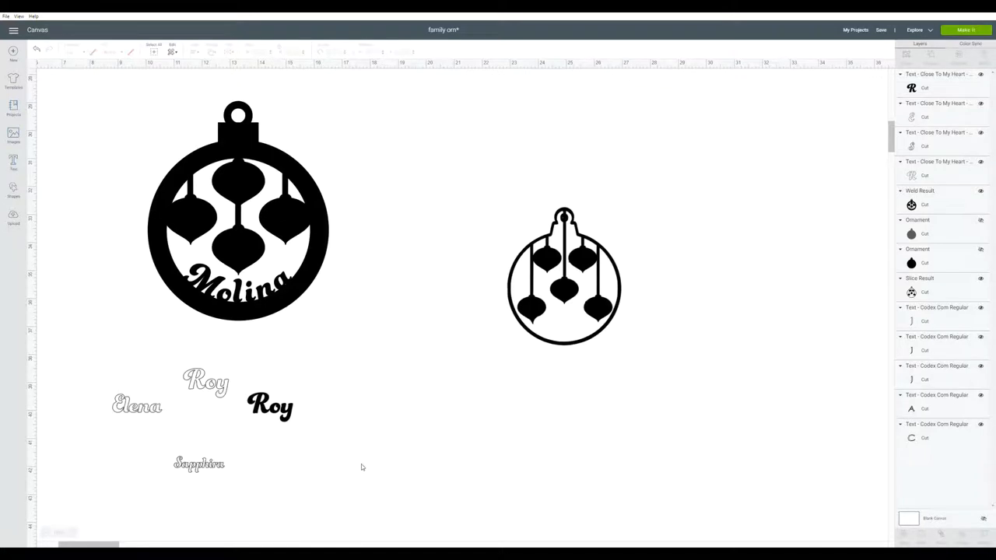
pyautogui.moveTo(514, 387)
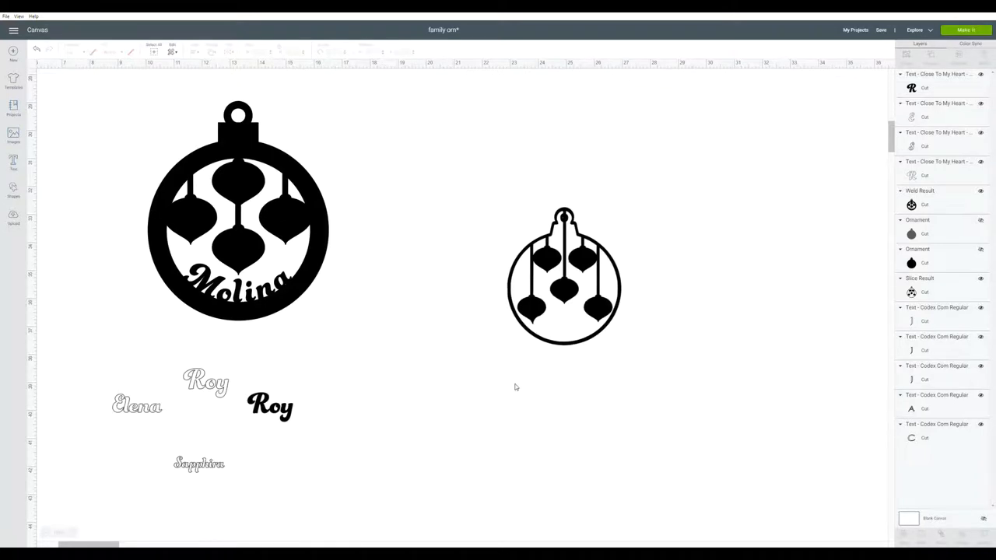
pyautogui.moveTo(856, 251)
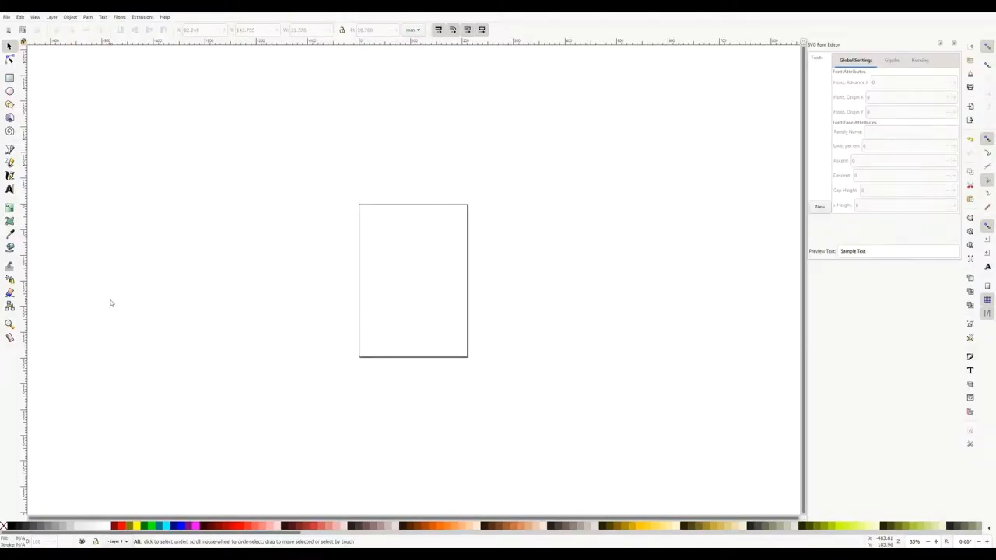
pyautogui.moveTo(290, 205)
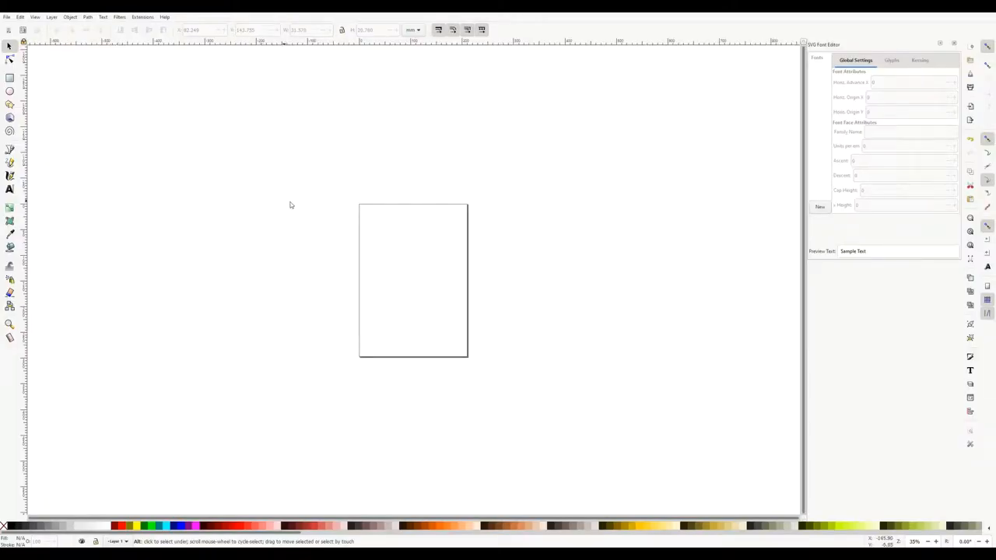
pyautogui.moveTo(426, 276)
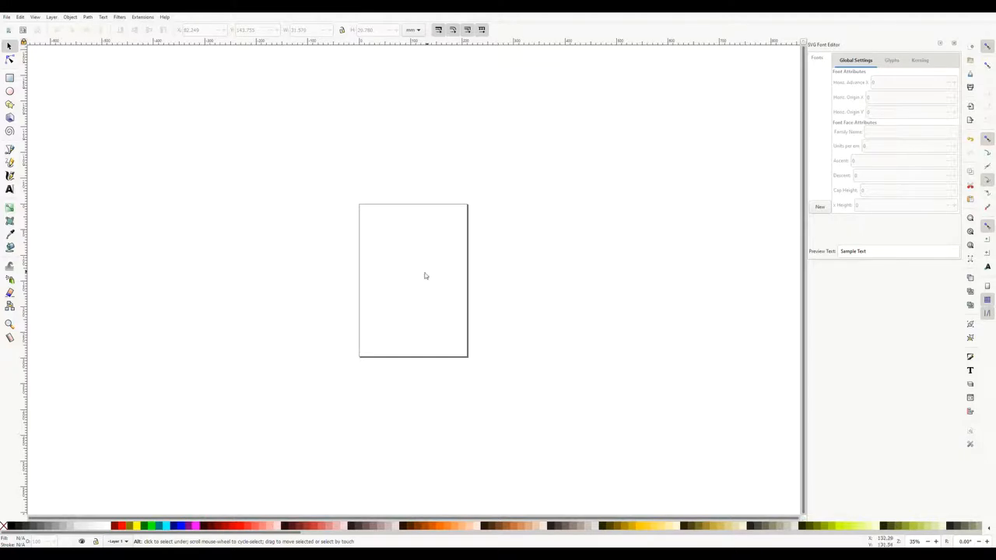
pyautogui.moveTo(379, 260)
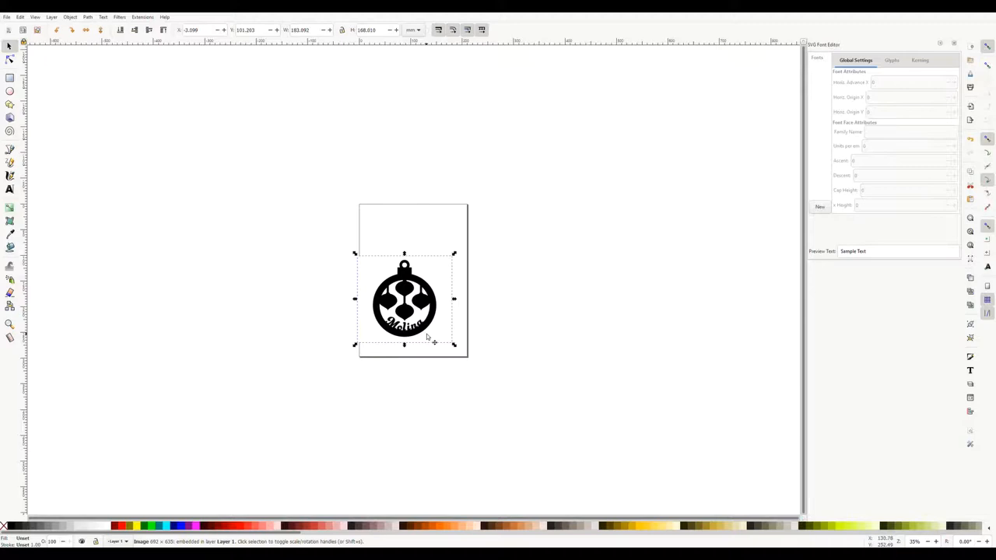
pyautogui.moveTo(715, 388)
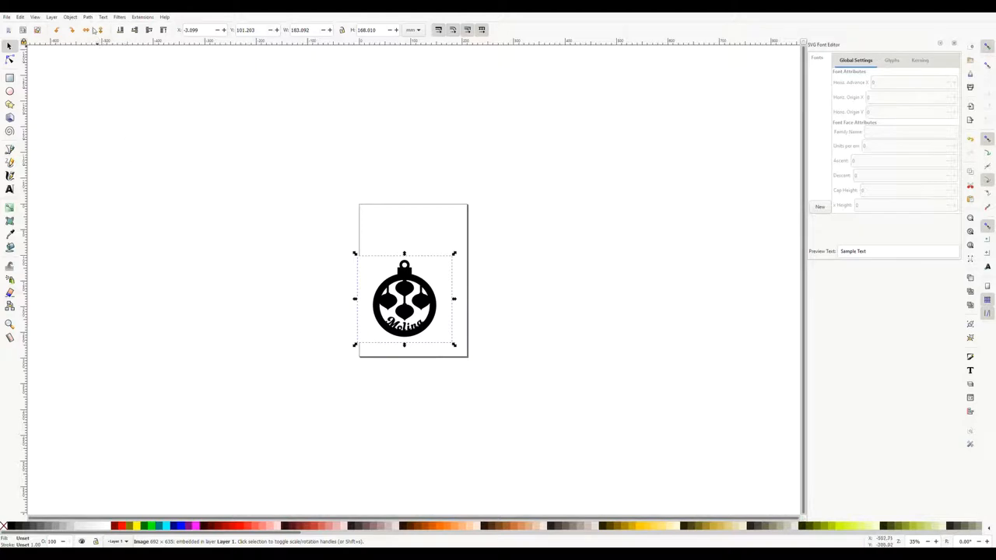
# Step: Operate the Inkscape top menu bar, leaving the ornament image inside the page
pyautogui.click(87, 17)
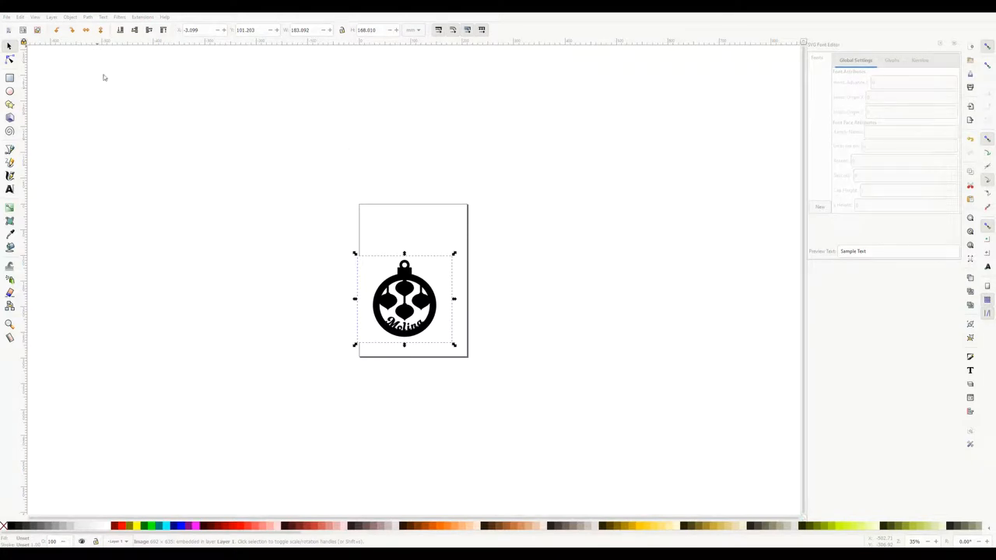
pyautogui.moveTo(62, 71)
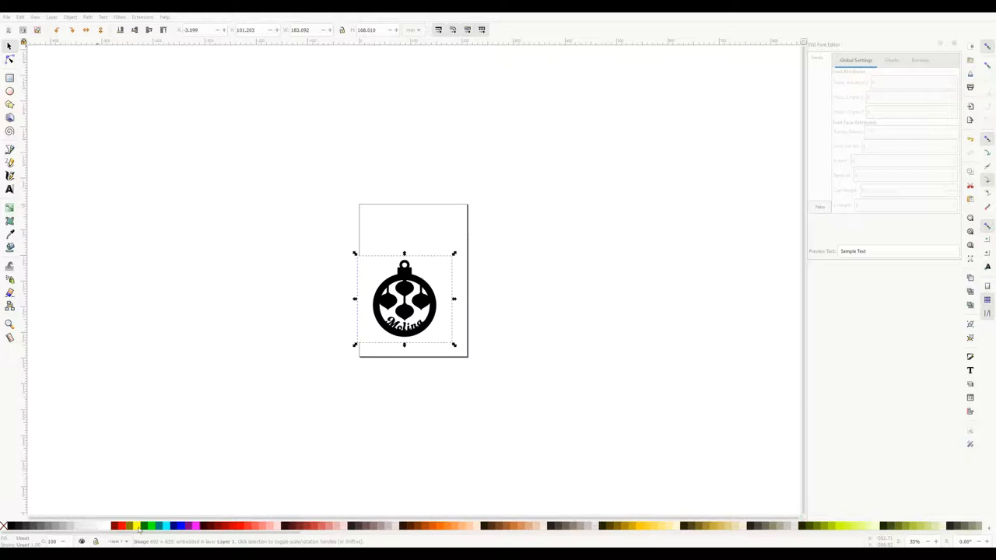
pyautogui.moveTo(556, 156)
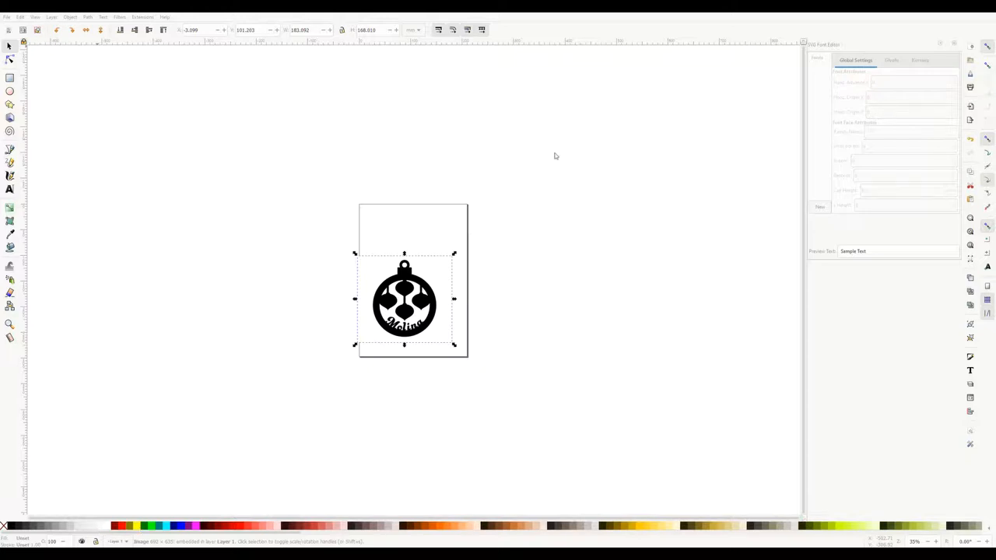
pyautogui.moveTo(438, 186)
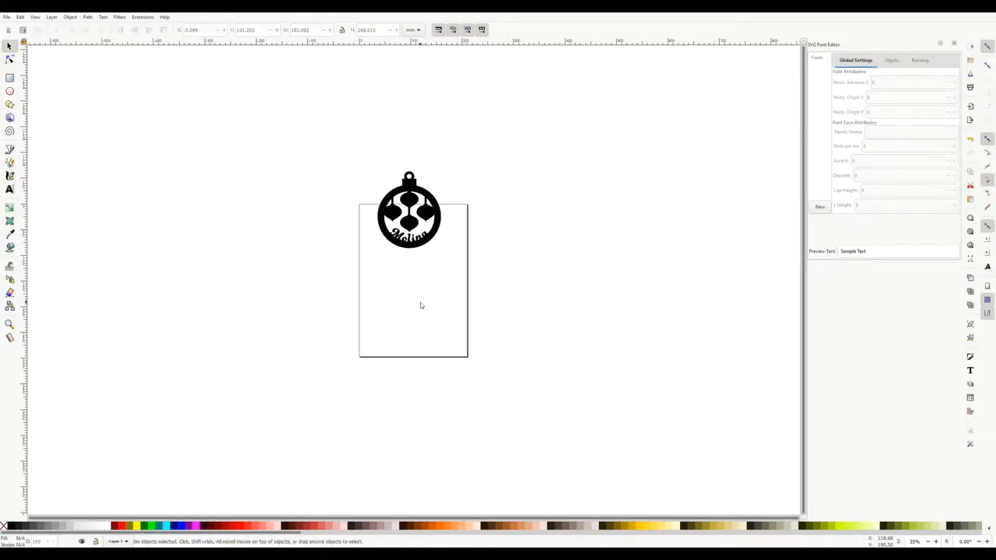
# Step: Select the pasted Molina ornament image on the Inkscape canvas
pyautogui.click(408, 218)
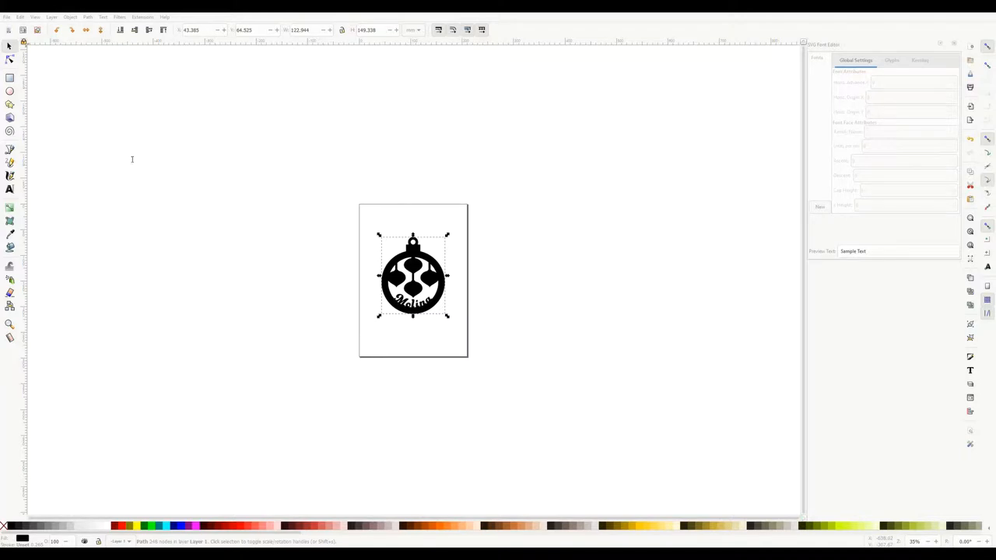
pyautogui.moveTo(139, 171)
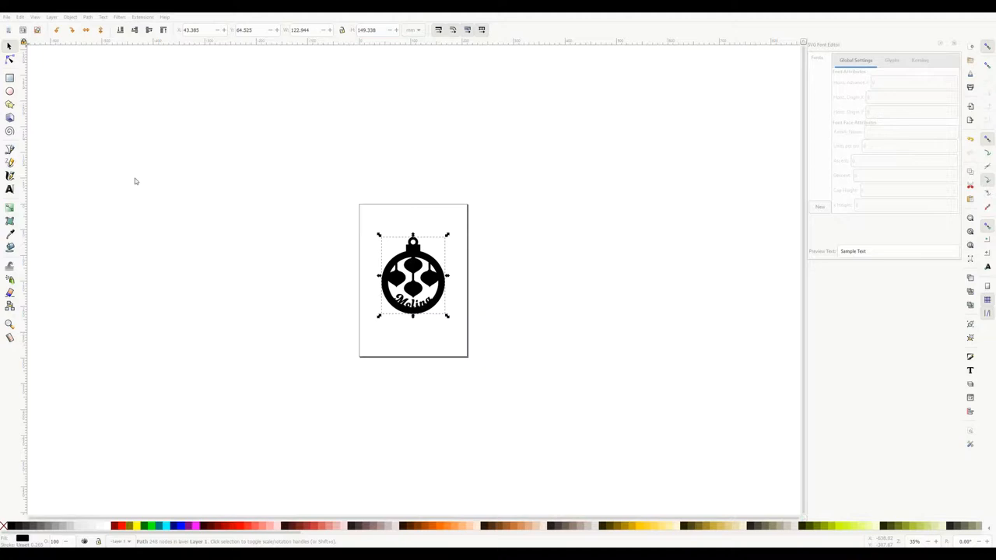
pyautogui.moveTo(265, 153)
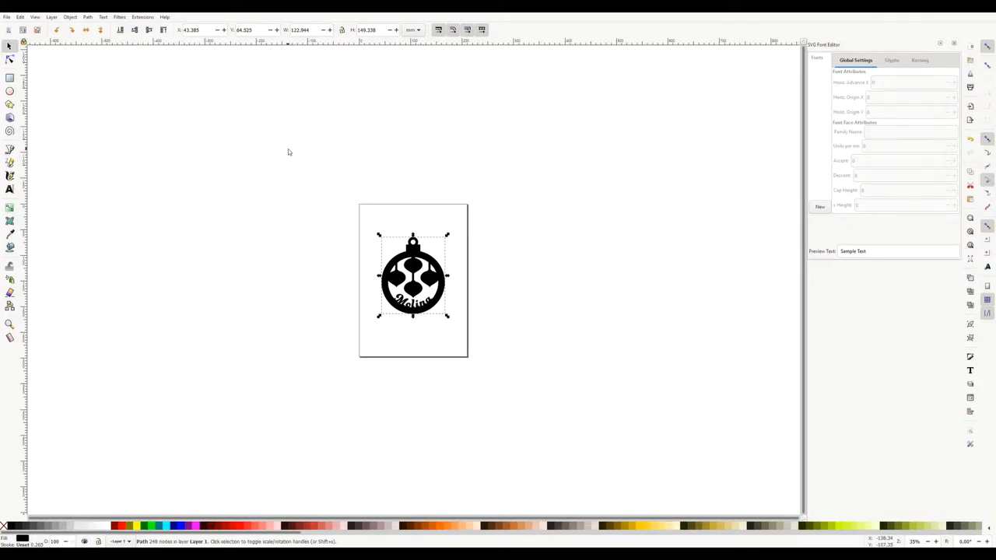
pyautogui.moveTo(968, 86)
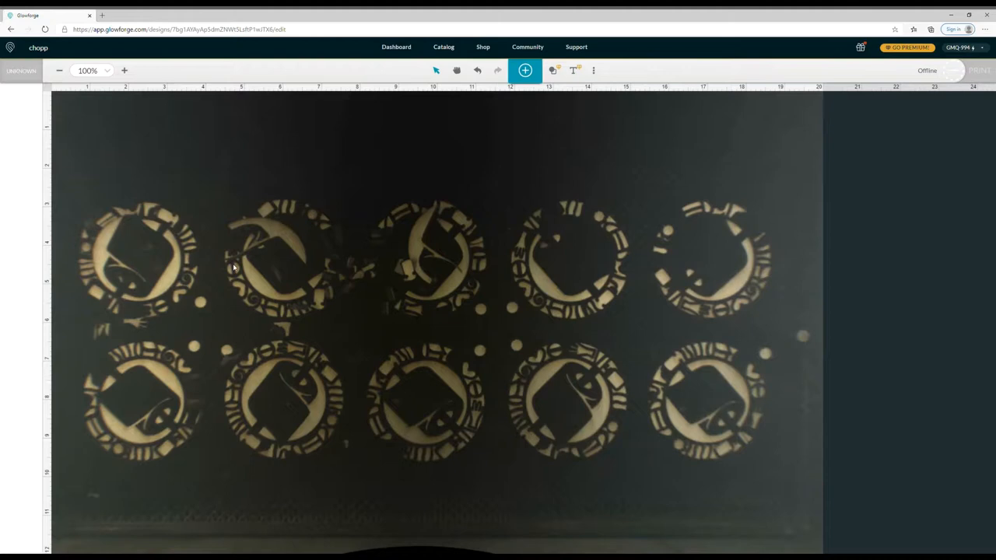
pyautogui.moveTo(455, 387)
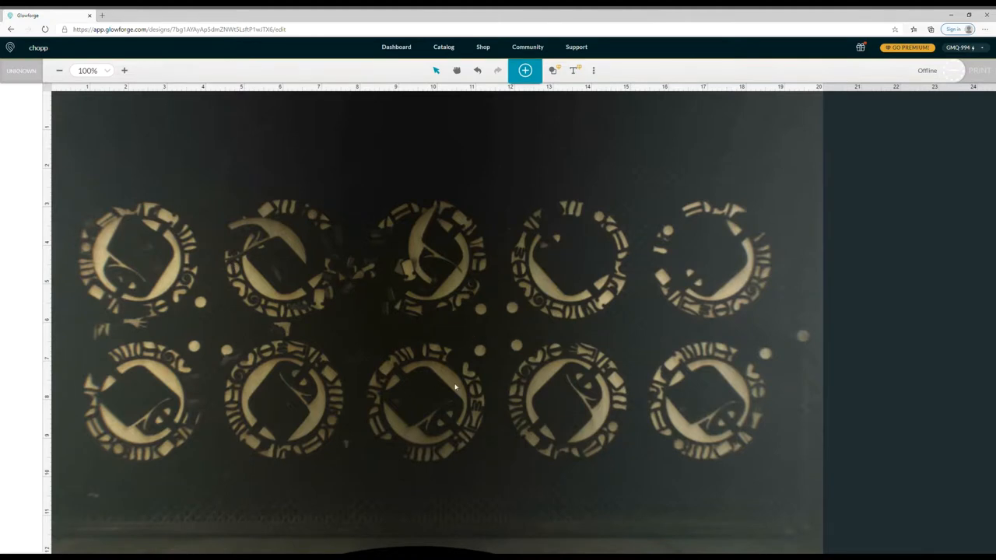
pyautogui.moveTo(446, 362)
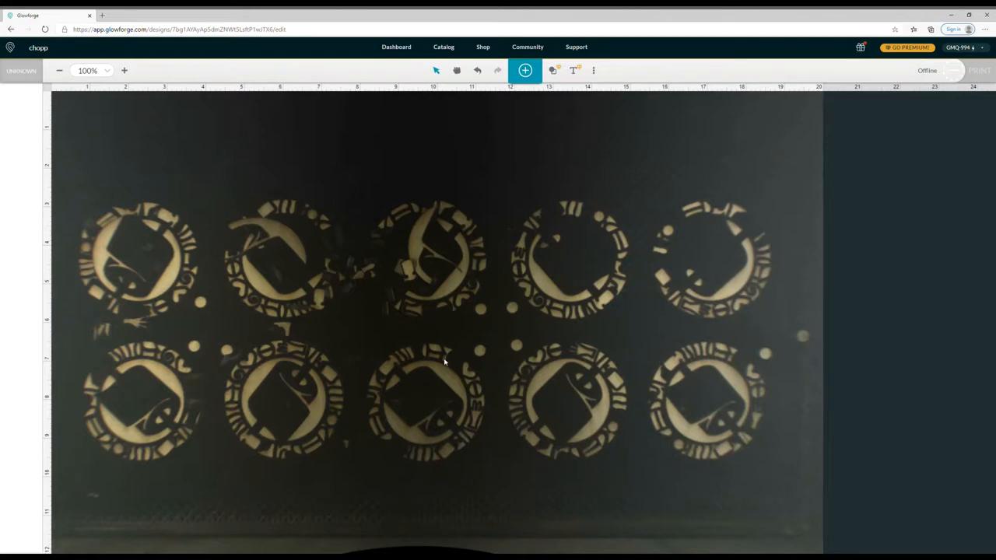
pyautogui.moveTo(554, 99)
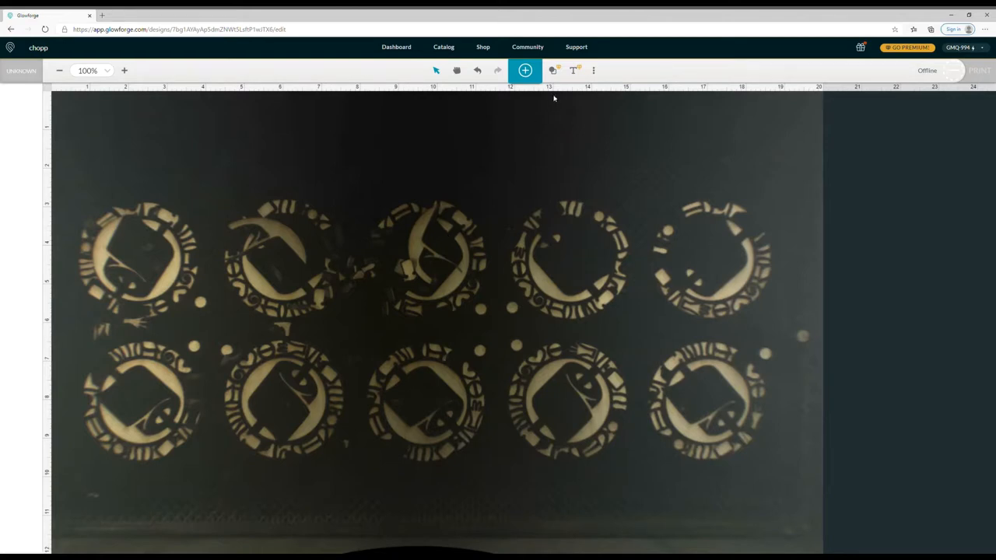
# Step: Bring up Glowforge's Add Artwork panel over the bed camera view
pyautogui.click(525, 71)
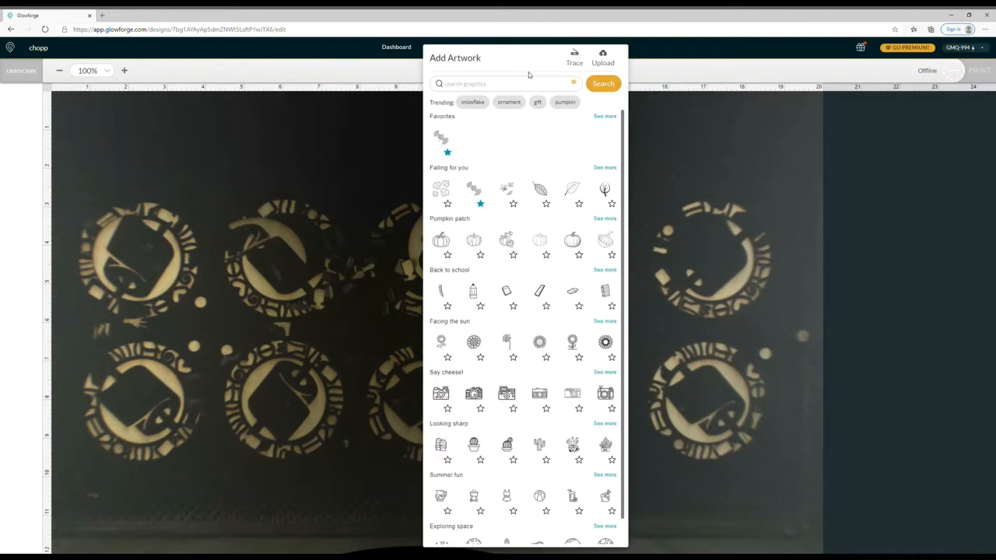
pyautogui.moveTo(603, 58)
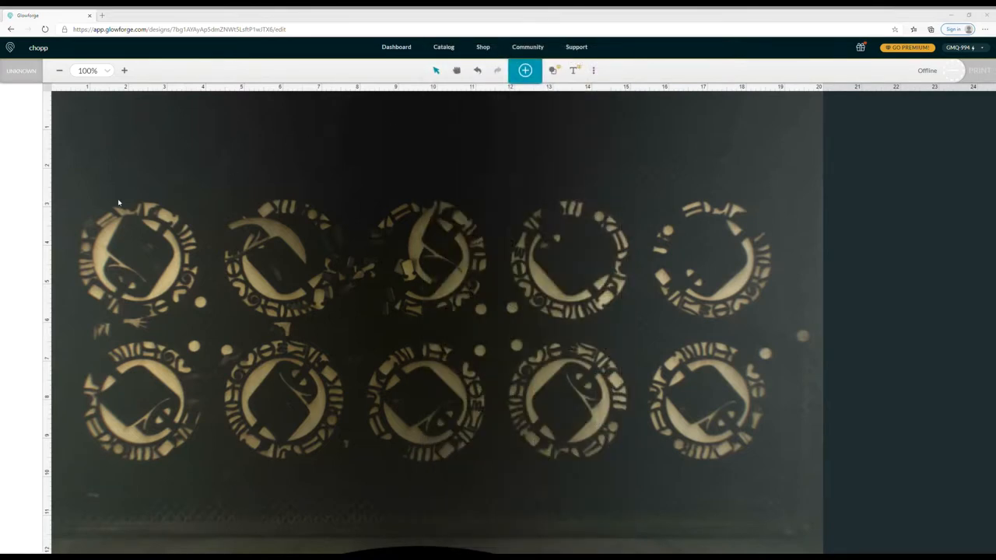
pyautogui.moveTo(533, 134)
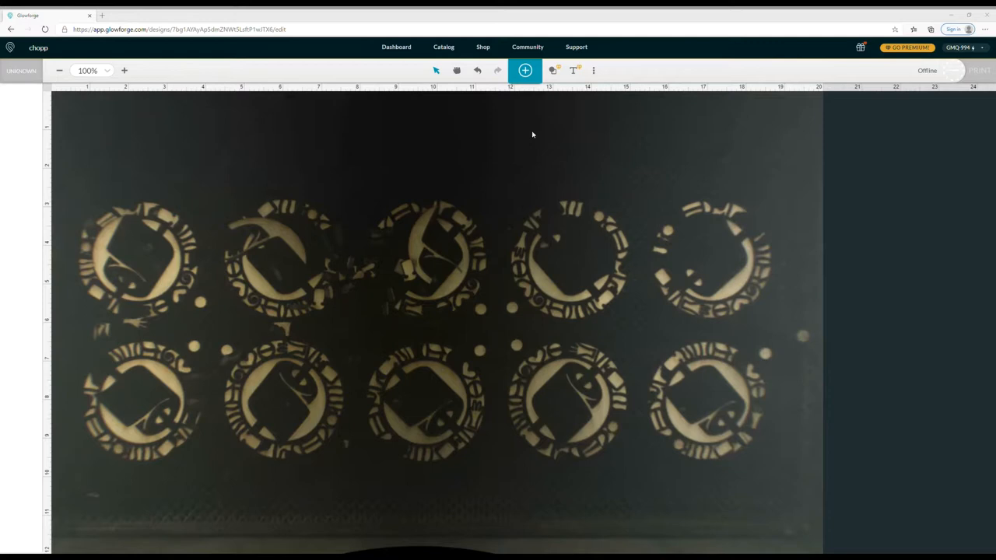
pyautogui.moveTo(574, 147)
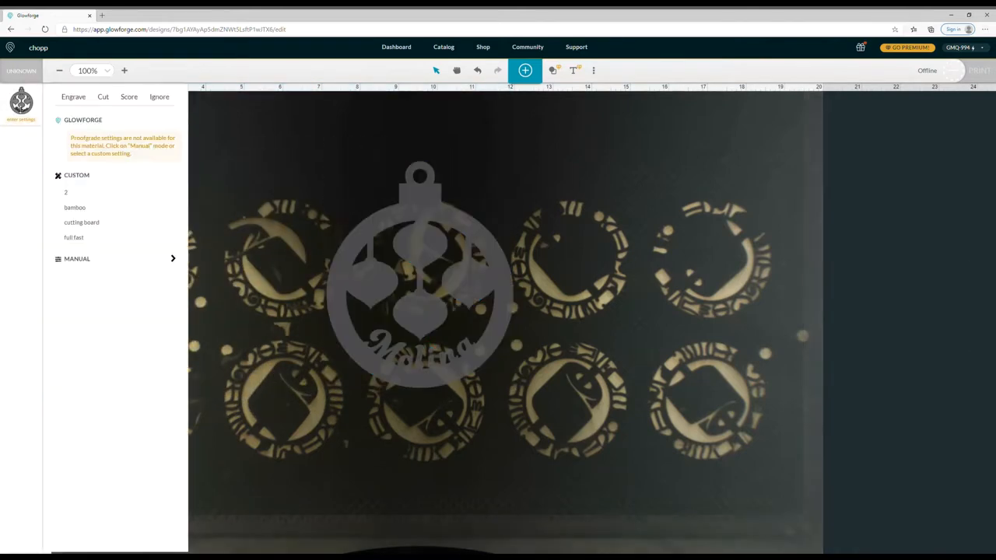
# Step: Cycle the ornament's operation through Engrave, Cut and Ignore, then close the settings
pyautogui.click(74, 97)
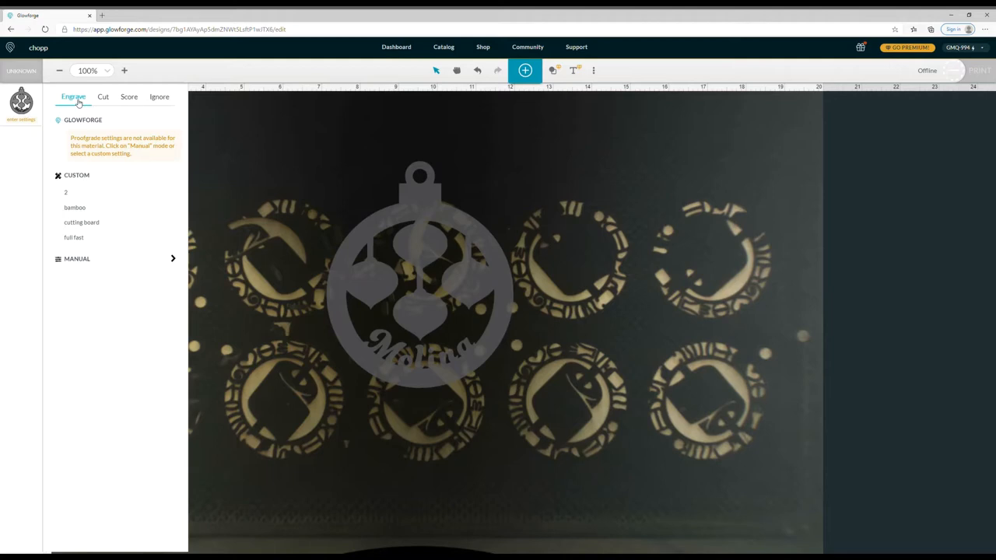
pyautogui.click(129, 96)
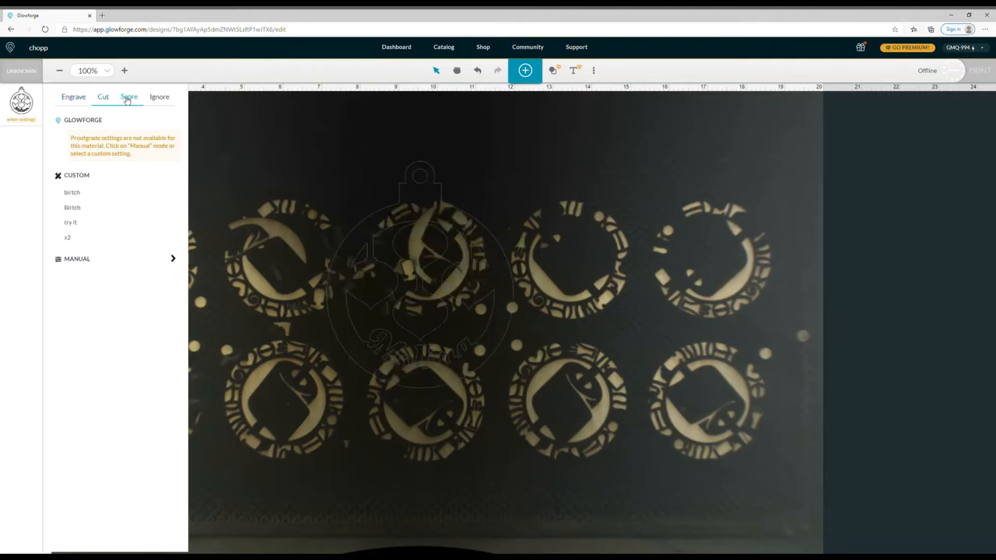
pyautogui.click(159, 97)
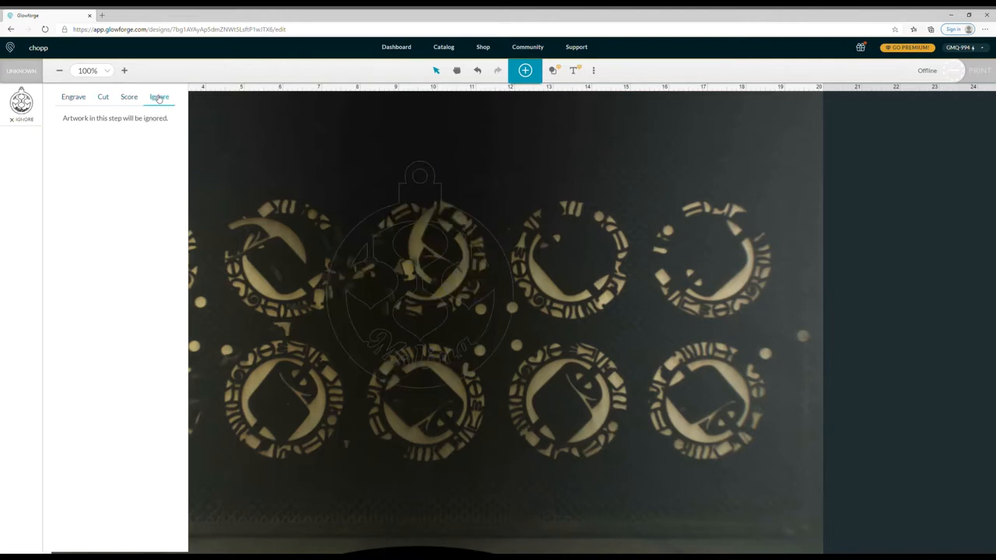
pyautogui.click(130, 97)
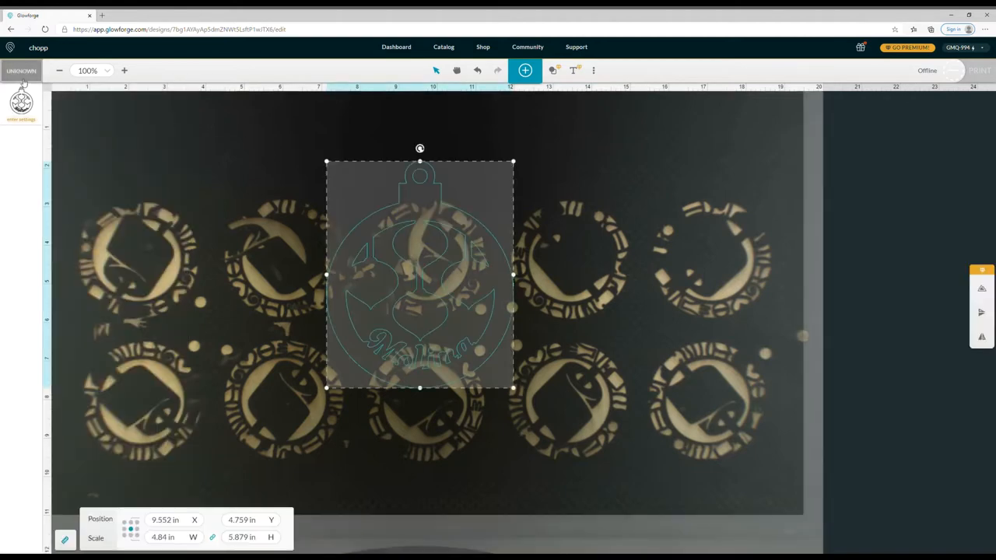
# Step: Move the ornament into the open space at the top and switch it through engrave, cut, score
pyautogui.click(218, 134)
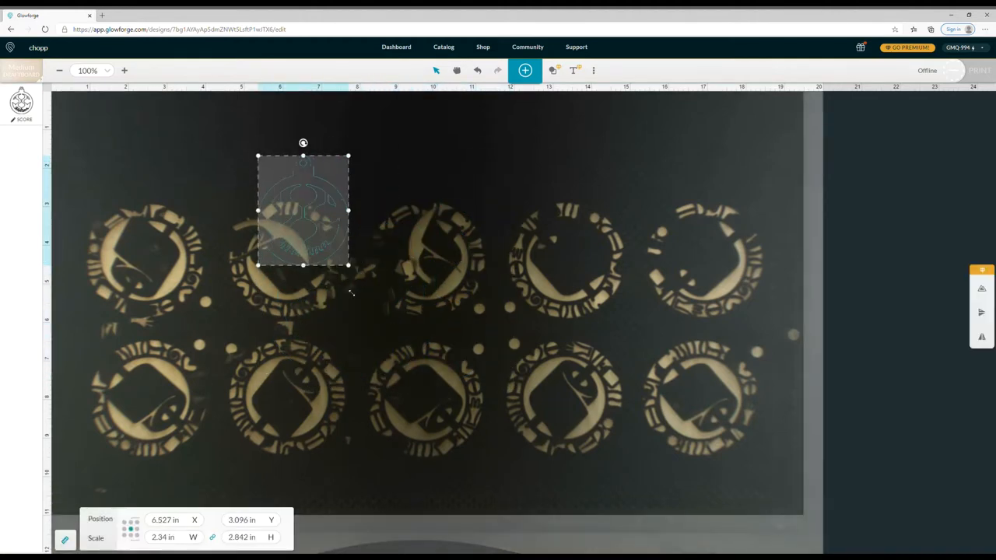
pyautogui.moveTo(304, 210); pyautogui.dragTo(351, 164)
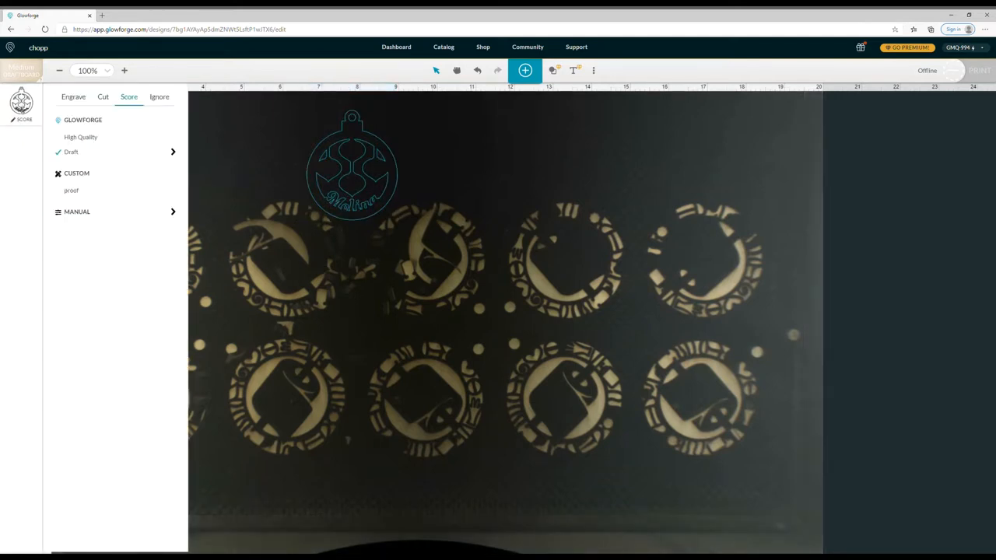
pyautogui.click(73, 97)
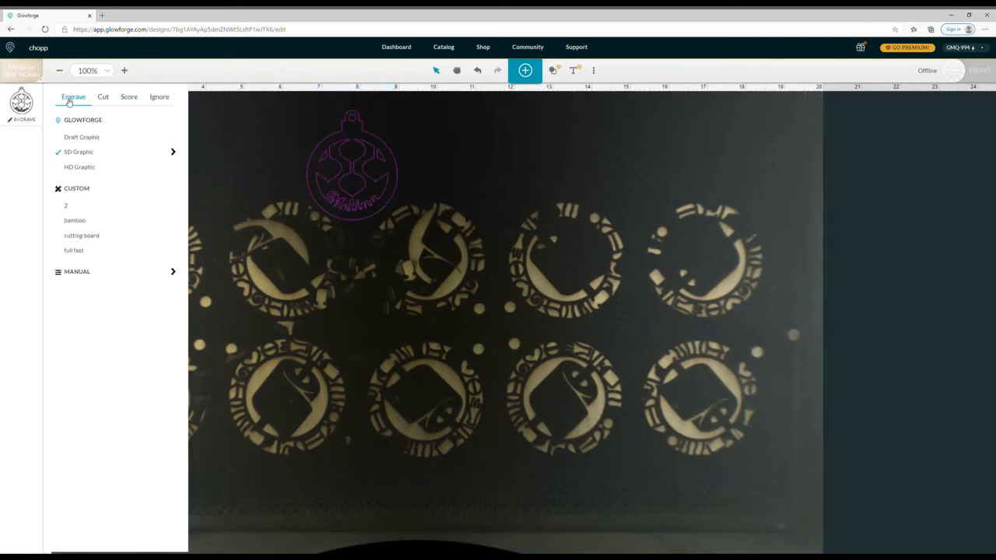
pyautogui.click(103, 96)
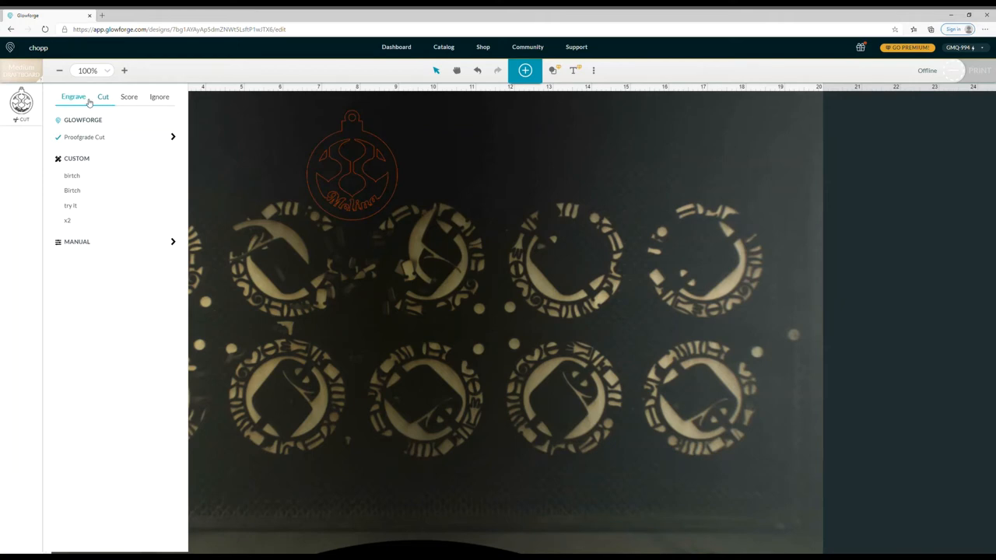
pyautogui.click(130, 97)
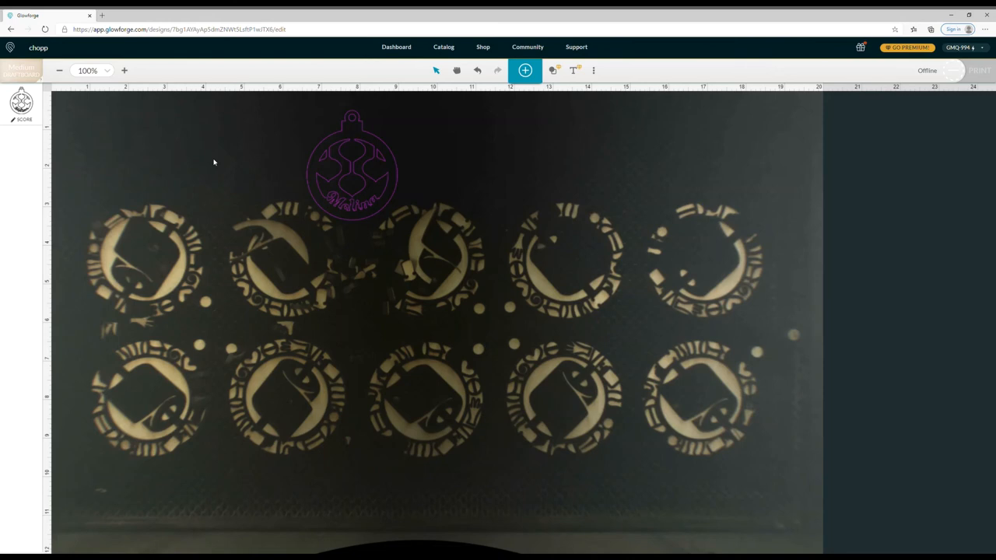
pyautogui.moveTo(391, 145)
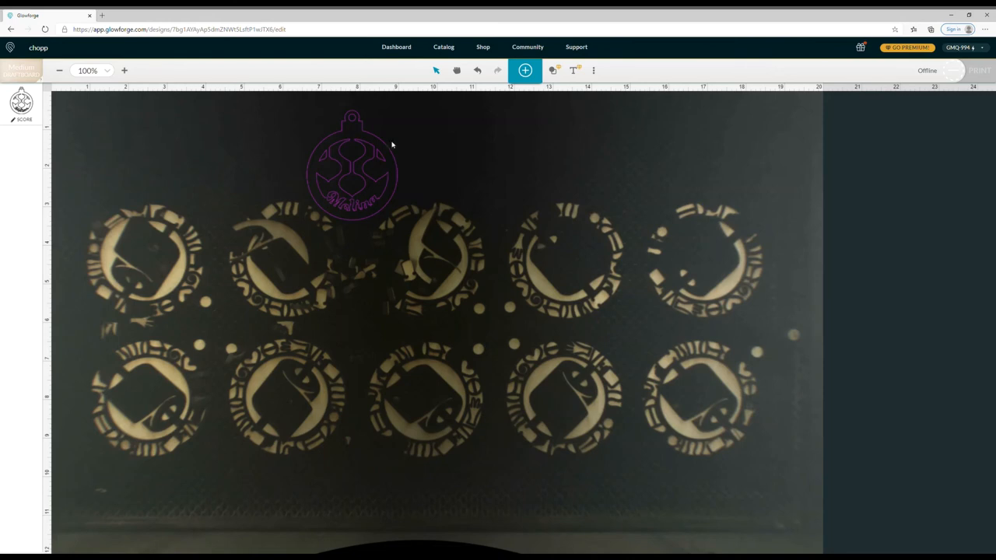